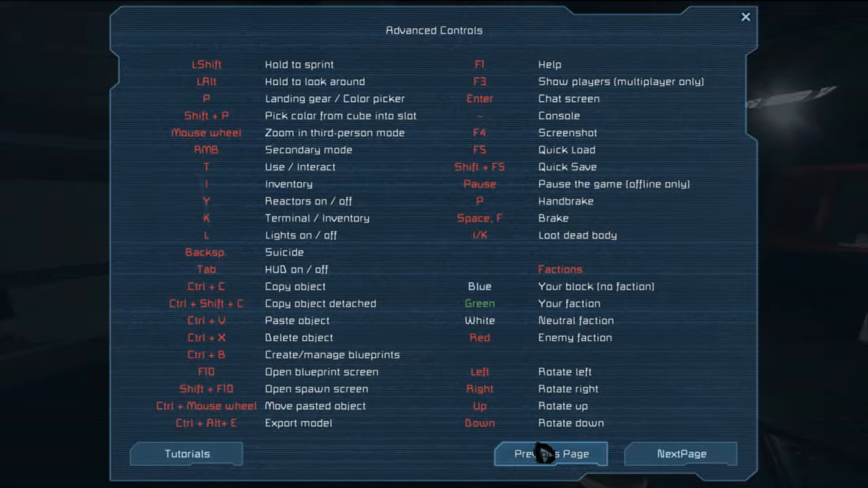
Close the Advanced Controls reference to stand in the dark corridor holding a welder.
left_click(745, 17)
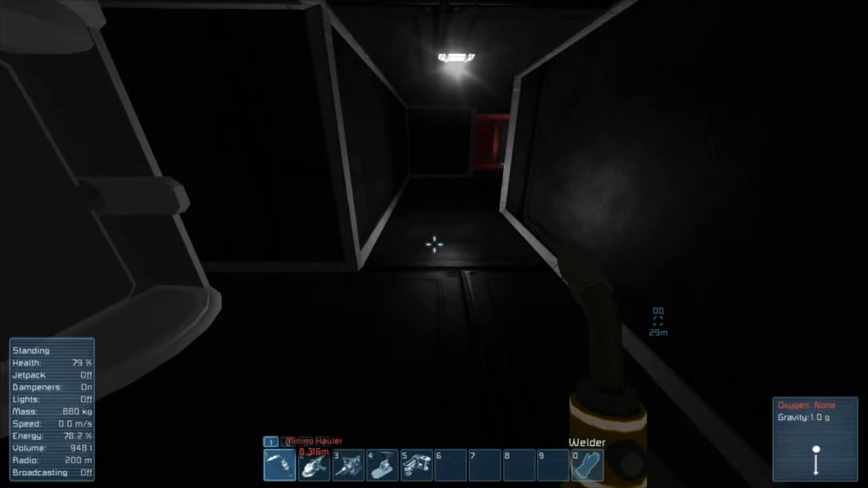
Equip the Light Armor Block so its green placement preview appears.
key("g")
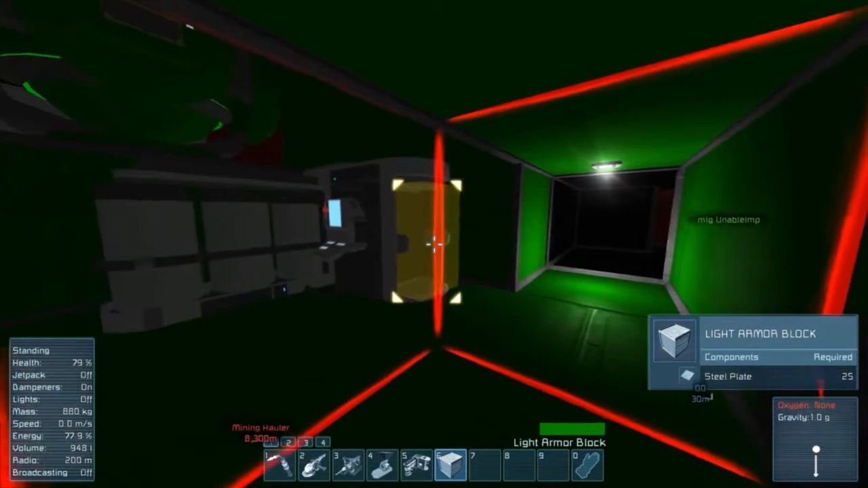
mouse_move(434, 244)
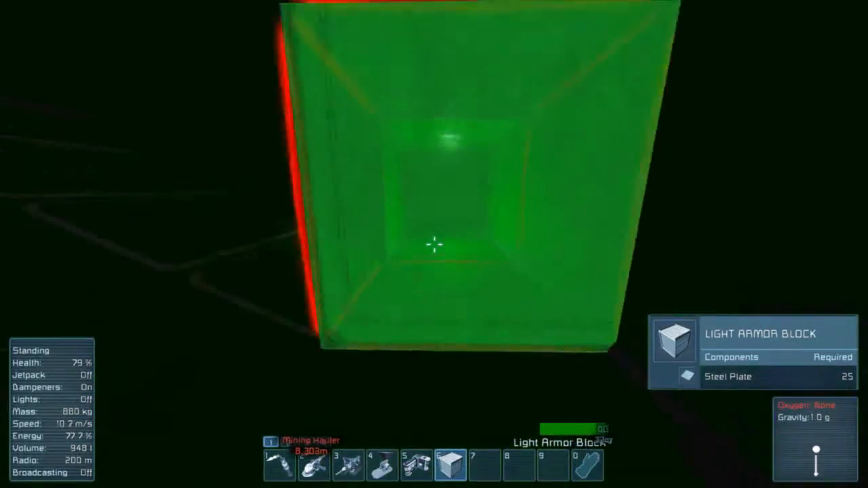
Turn on the jetpack and fly along the green ship's outer hull.
key("J")
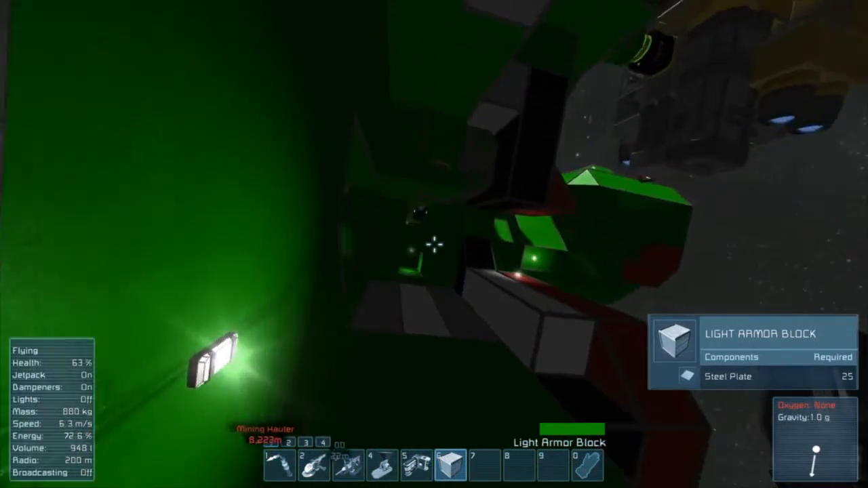
Switch the jetpack off and walk into the cockpit beside the pilot seat.
key("j")
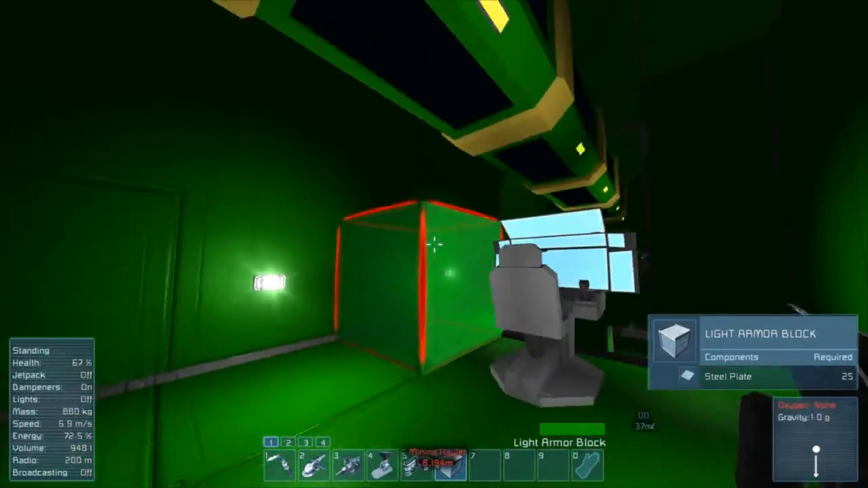
mouse_move(434, 245)
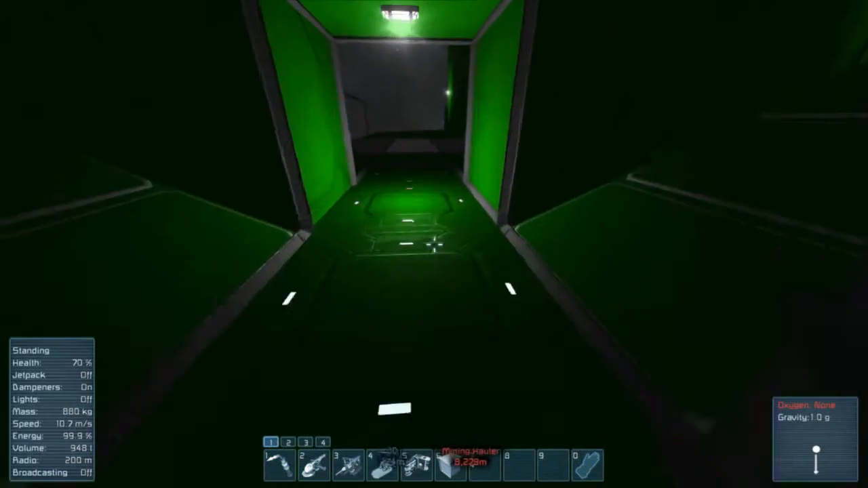
mouse_move(434, 245)
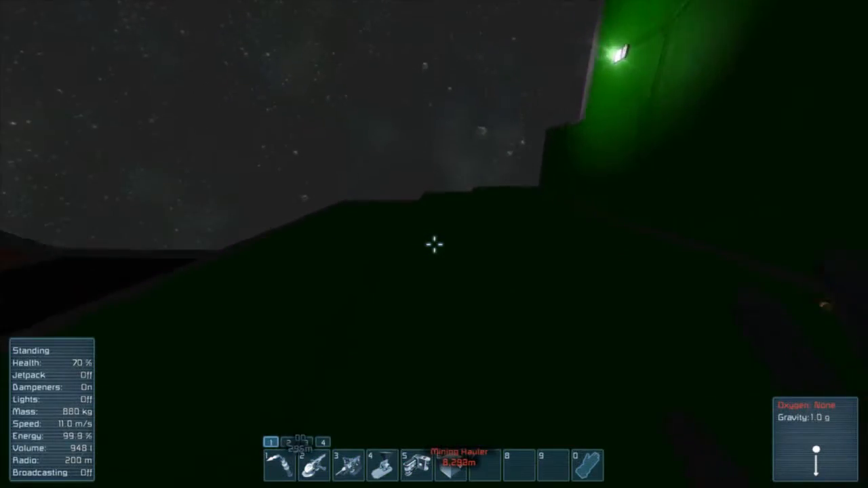
Fly out by jetpack, return, and open Large Ship 4677's terminal inventory.
key("g")
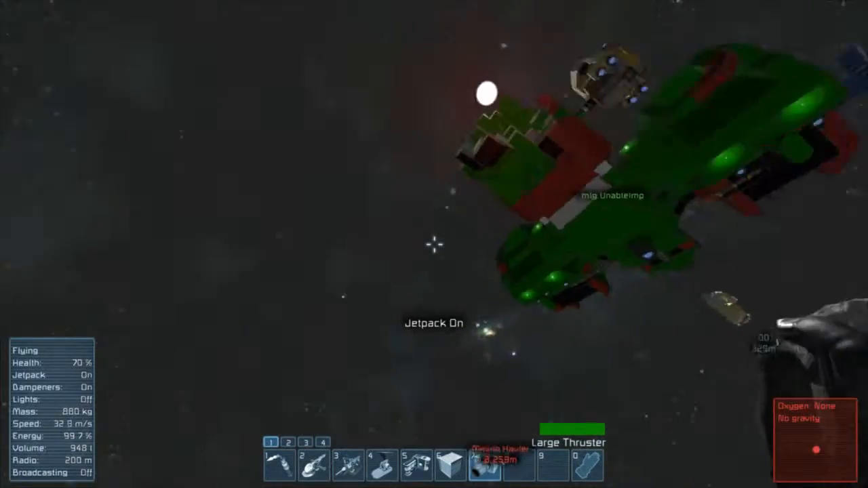
key("z")
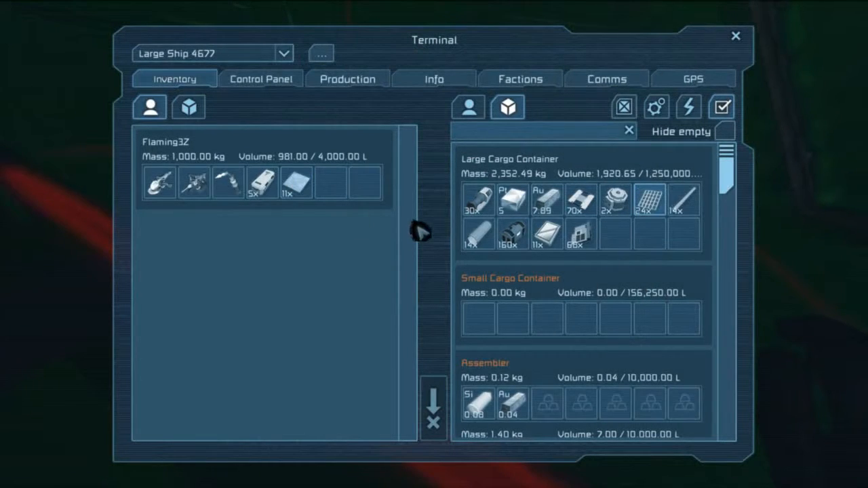
Queue a steel plate in the Assembler, then scroll the inventory container list.
left_click(348, 79)
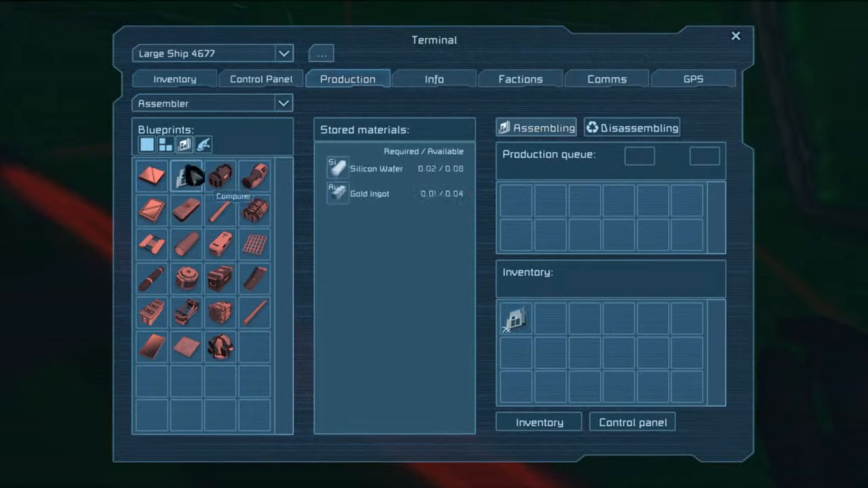
left_click(185, 346)
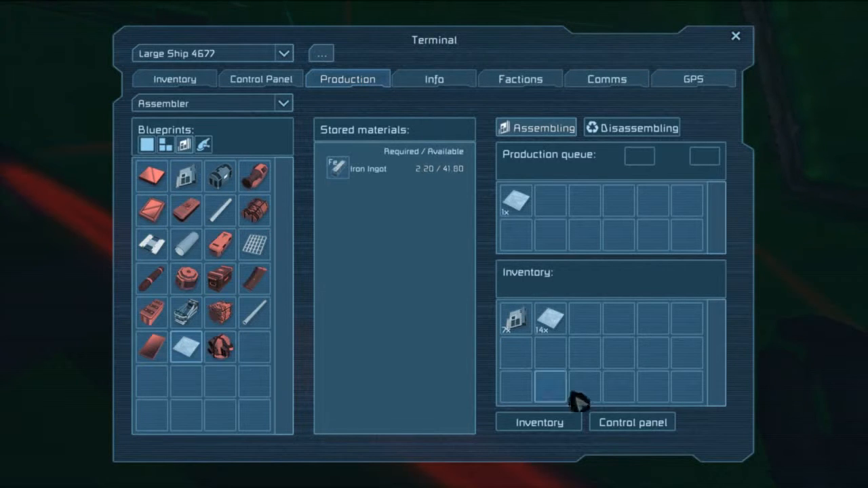
left_click(174, 79)
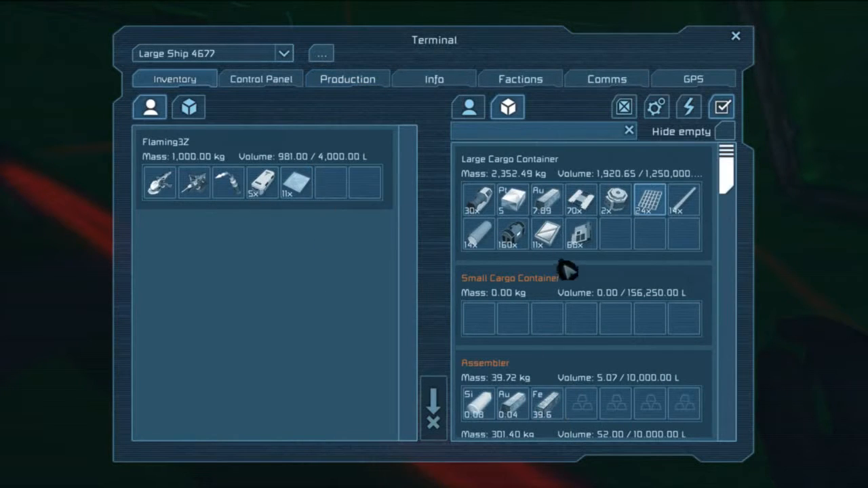
scroll("down", 3)
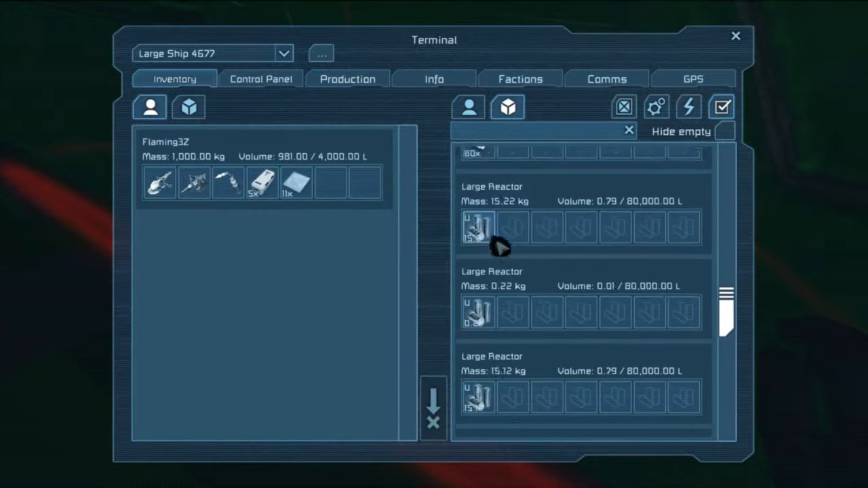
scroll("down", 3)
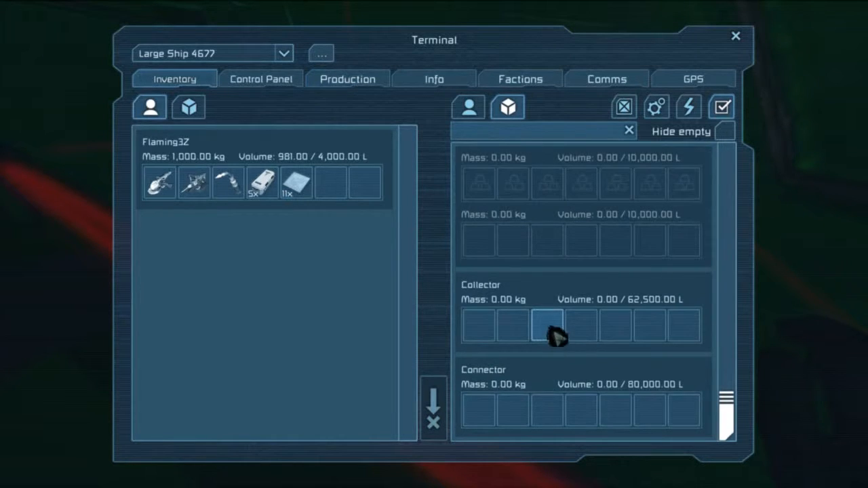
scroll("down", 3)
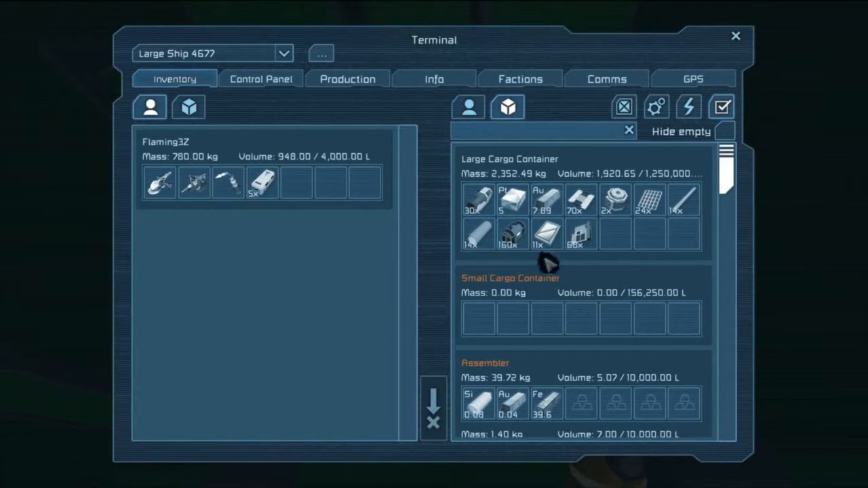
mouse_move(305, 95)
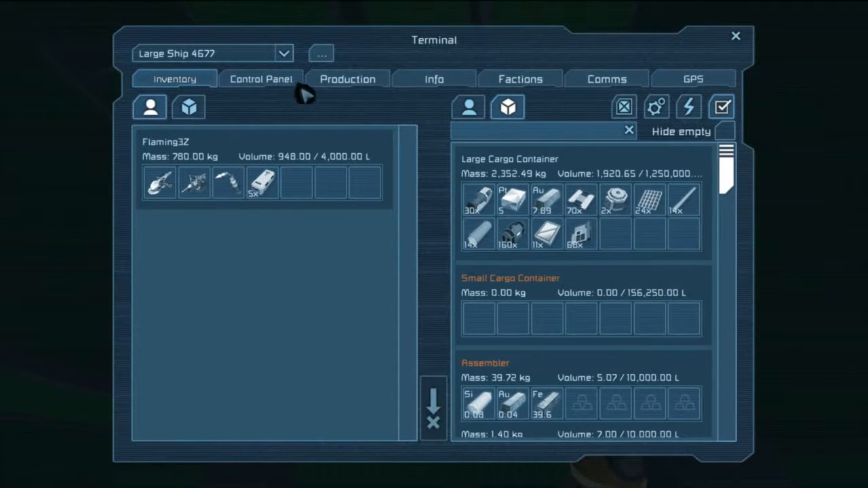
Recheck the inventory containers, then show the Assembler's production blueprints and output.
left_click(347, 79)
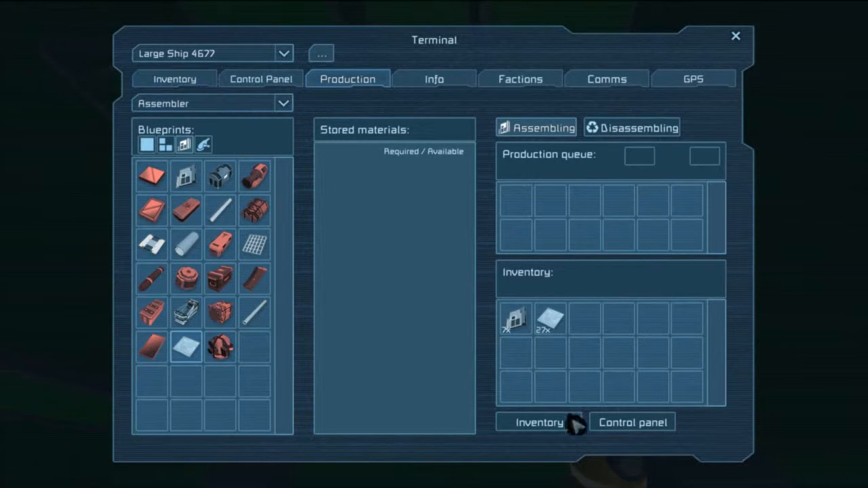
left_click(539, 422)
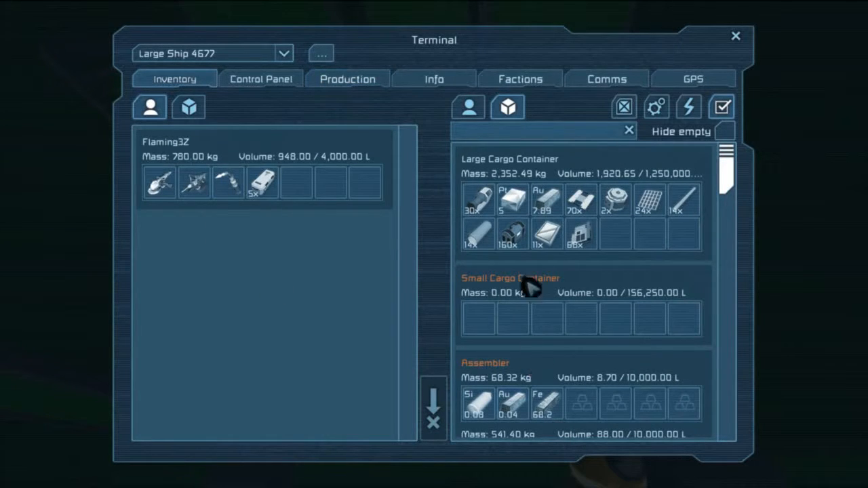
scroll("down", 3)
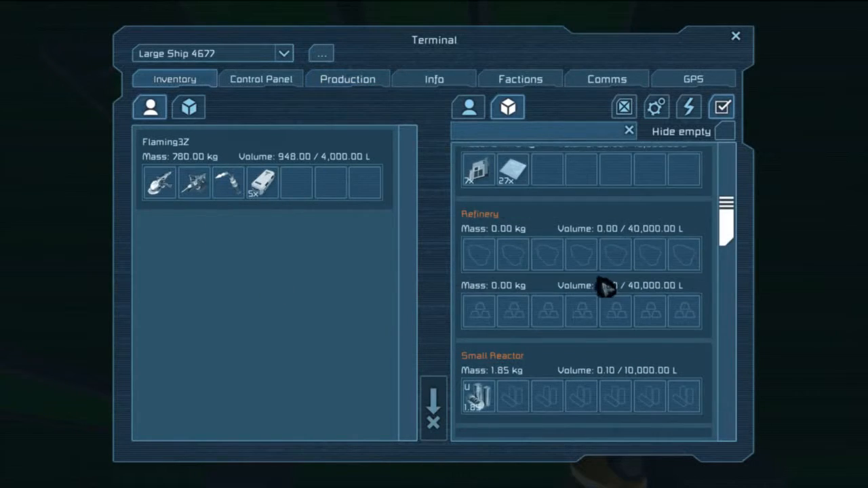
scroll("up", 3)
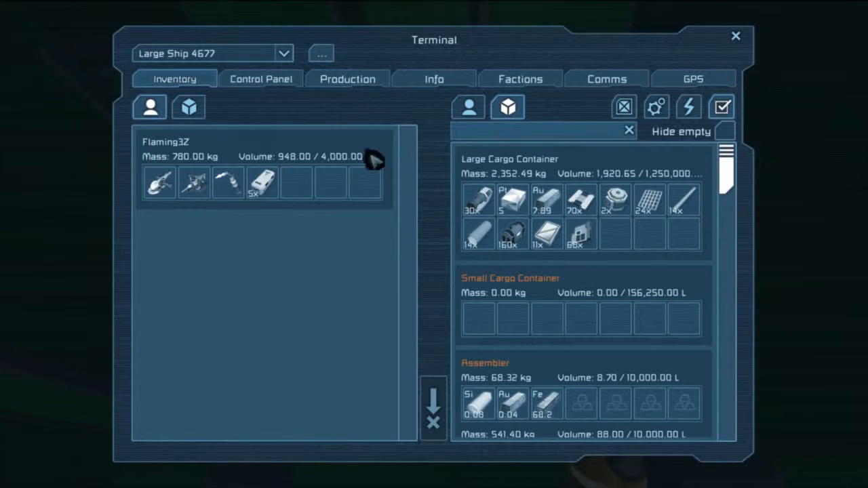
mouse_move(536, 234)
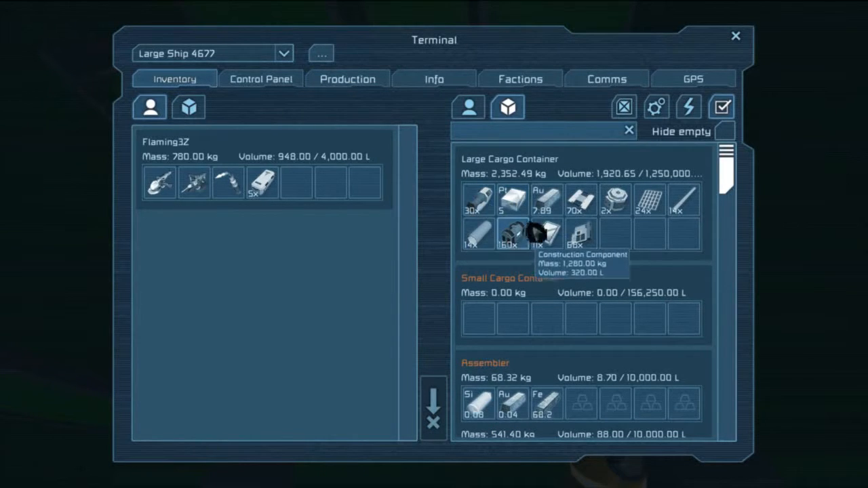
scroll("down", 3)
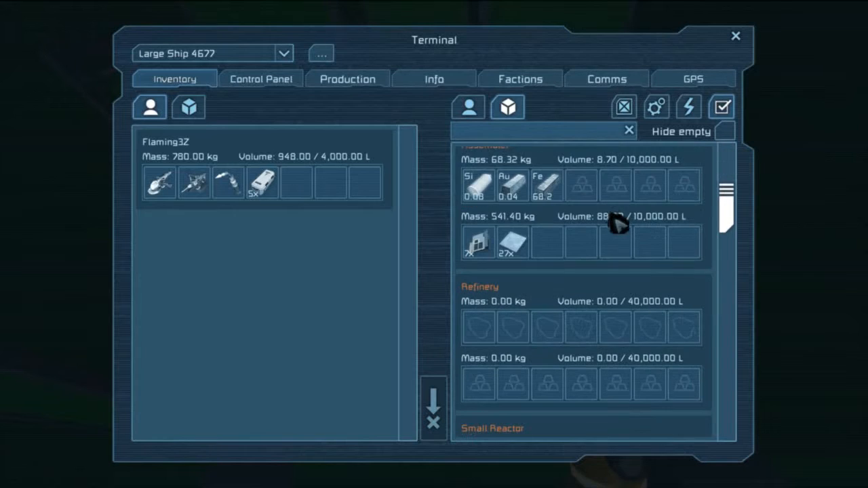
scroll("down", 3)
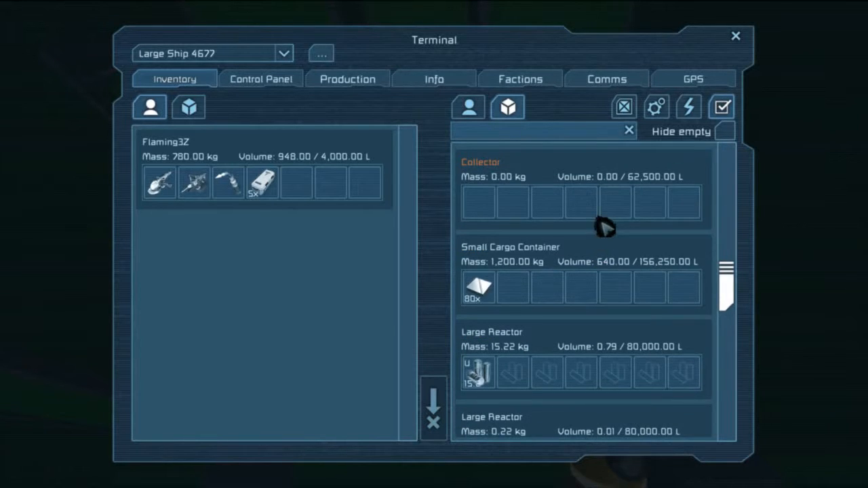
scroll("down", 3)
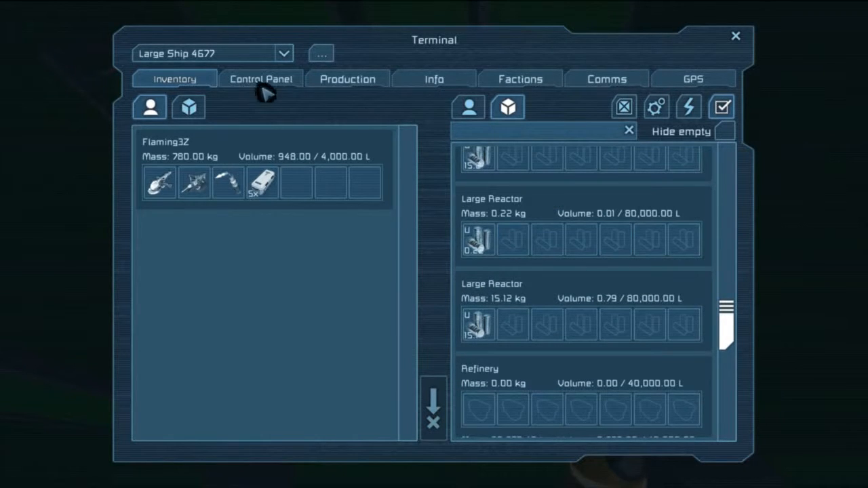
left_click(347, 79)
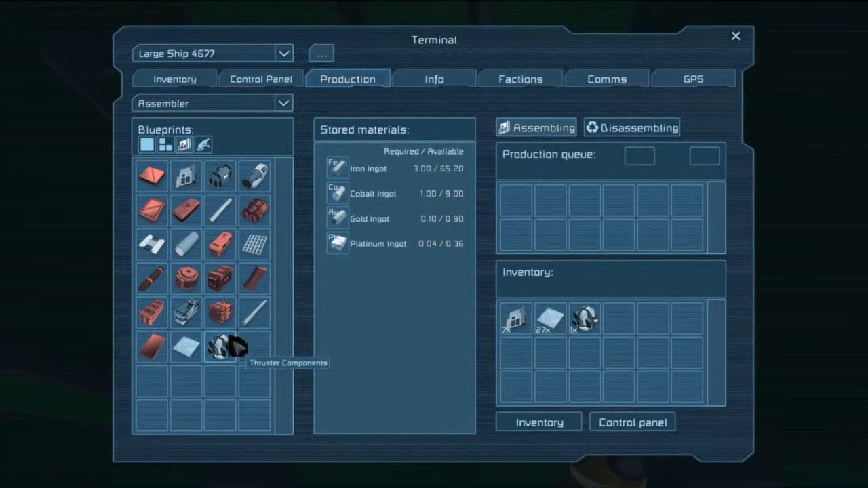
mouse_move(290, 313)
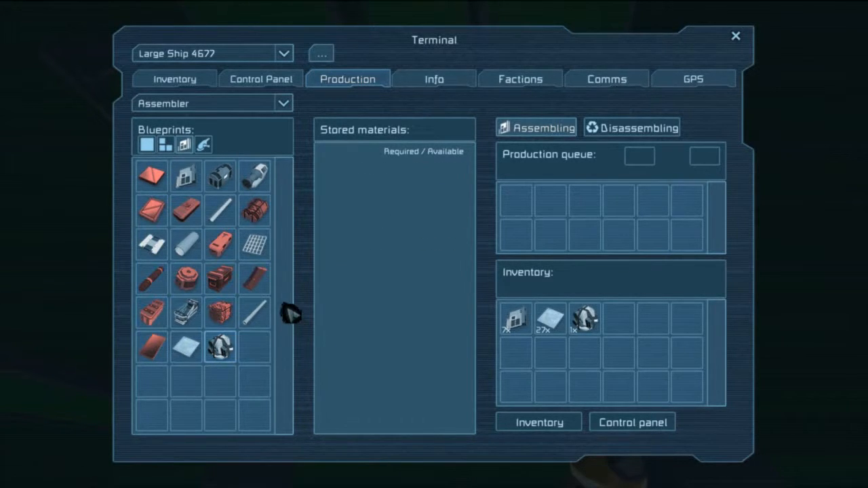
Close the terminal and fly beside the green ship with the grinder equipped.
key("Escape")
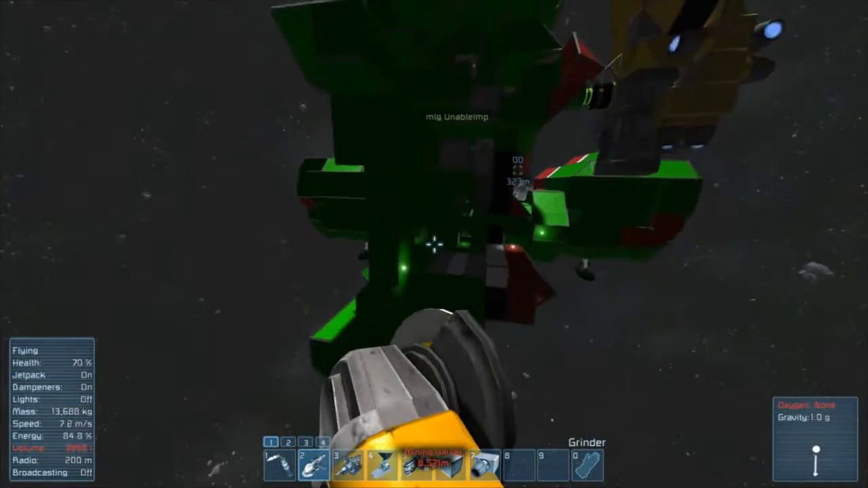
Grind salvaged components off the ship and open your 5,568 kg inventory.
key("g")
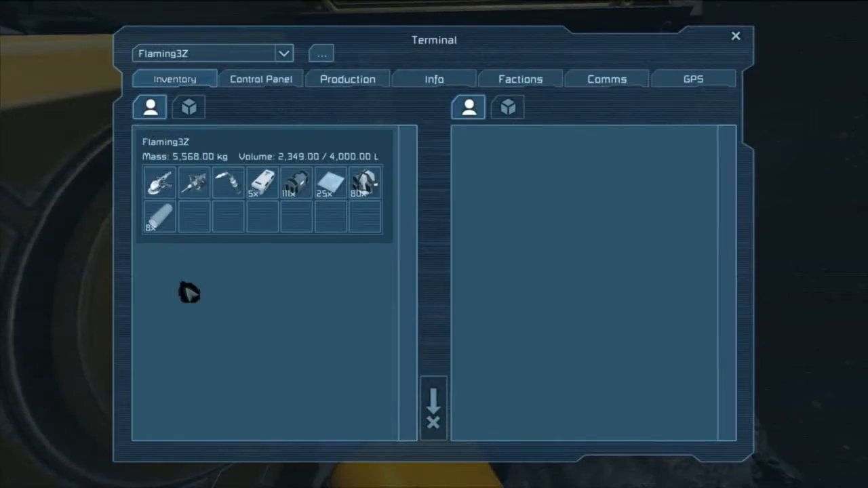
key("Escape")
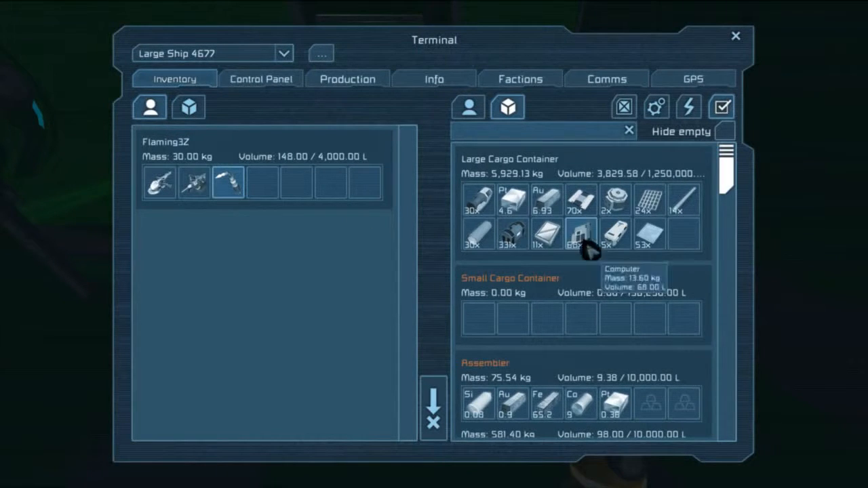
mouse_move(512, 197)
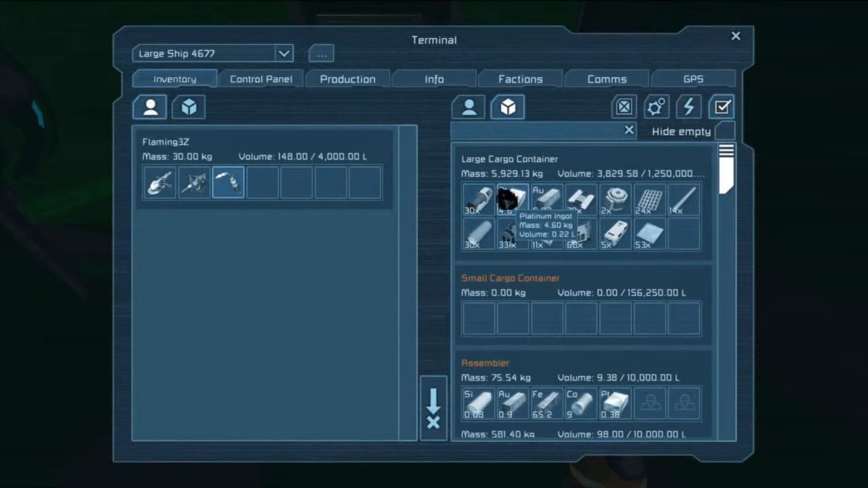
mouse_move(649, 198)
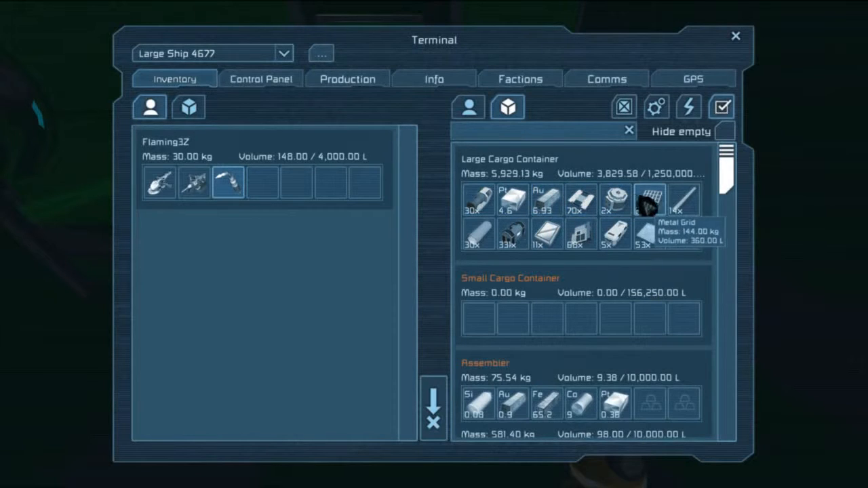
Move one thruster component to your inventory and the rest to the Large Cargo Container.
scroll("down", 3)
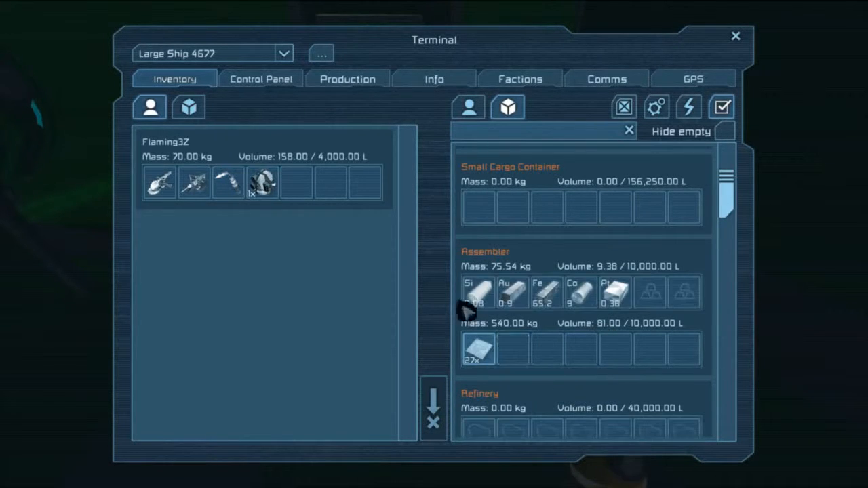
scroll("up", 3)
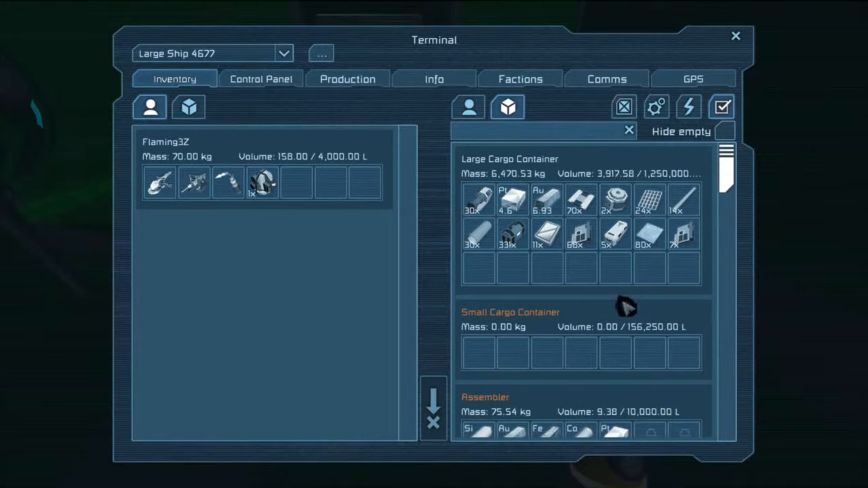
scroll("down", 3)
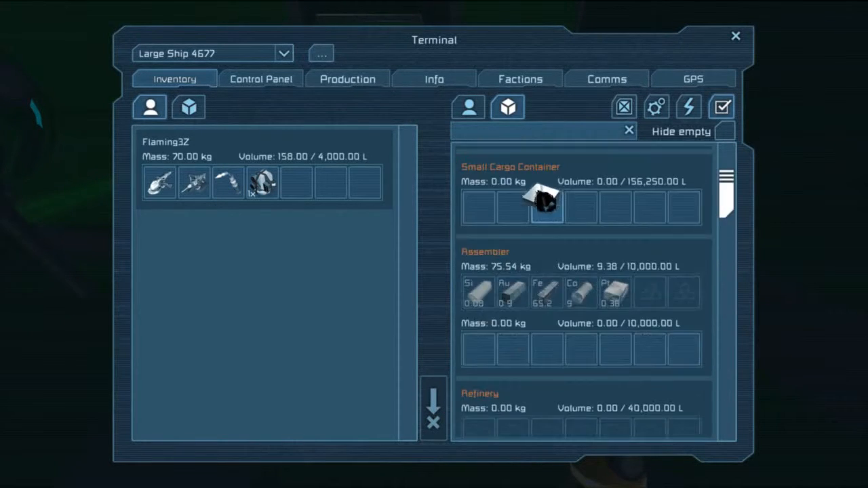
Close the terminal and land inside the green ship with the jetpack off.
key("Escape")
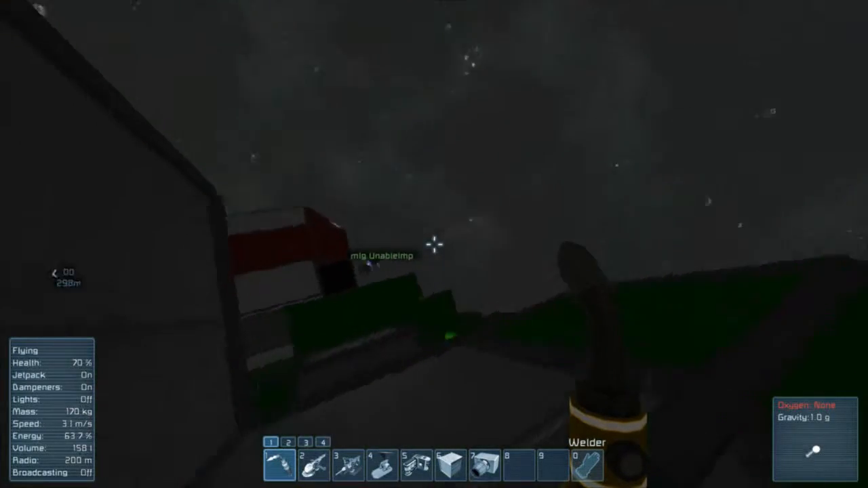
mouse_move(434, 251)
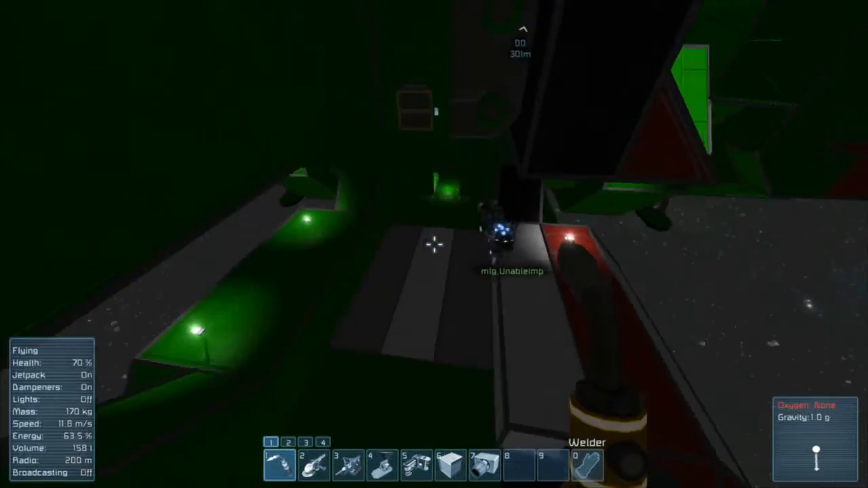
key("j")
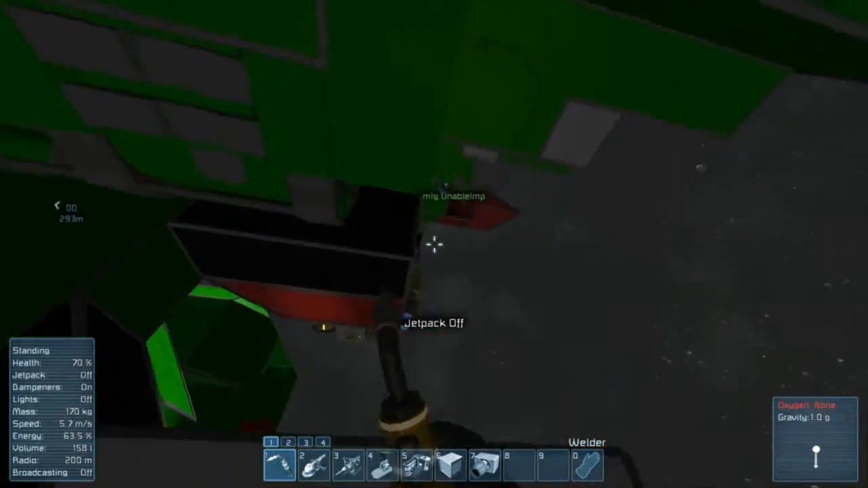
mouse_move(434, 244)
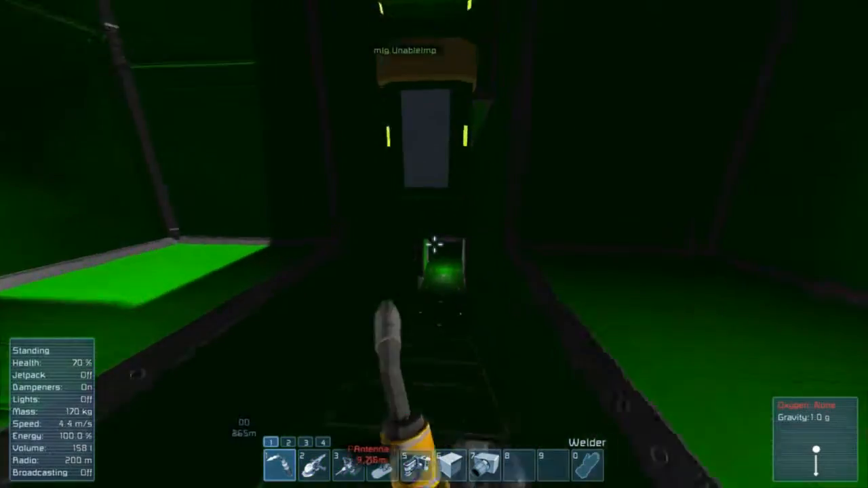
mouse_move(434, 244)
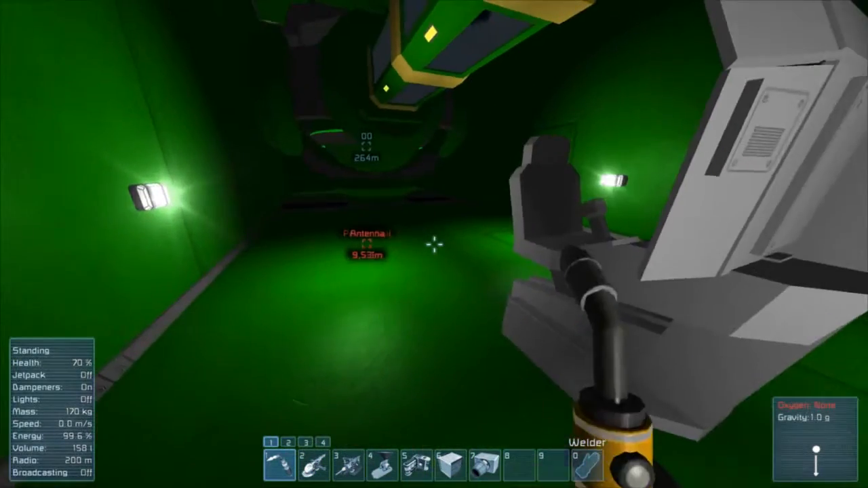
mouse_move(434, 244)
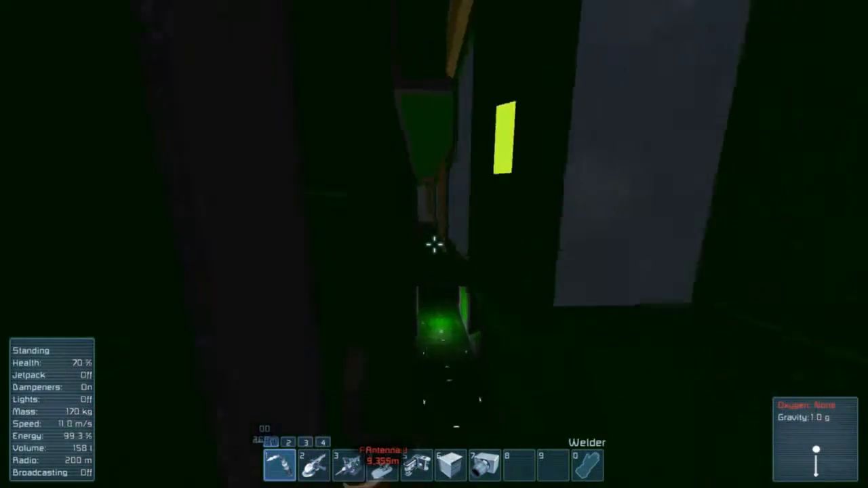
mouse_move(434, 244)
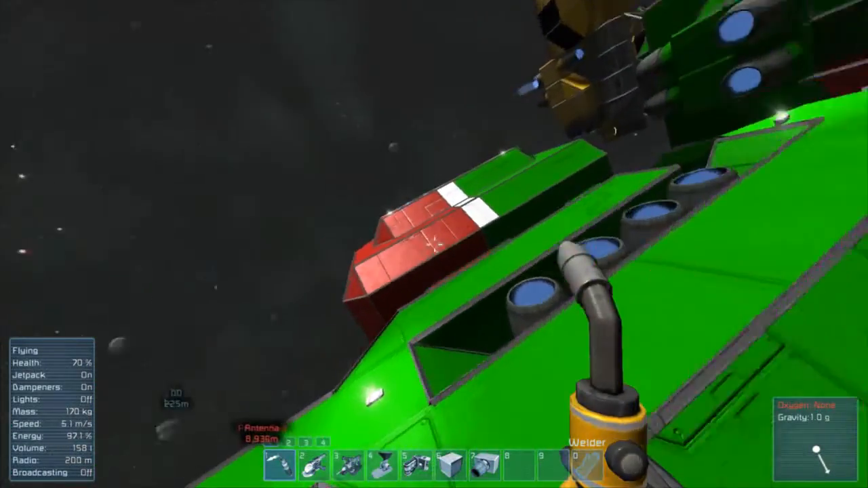
Toggle the jetpack off after jetpacking back across the asteroid field.
key("j")
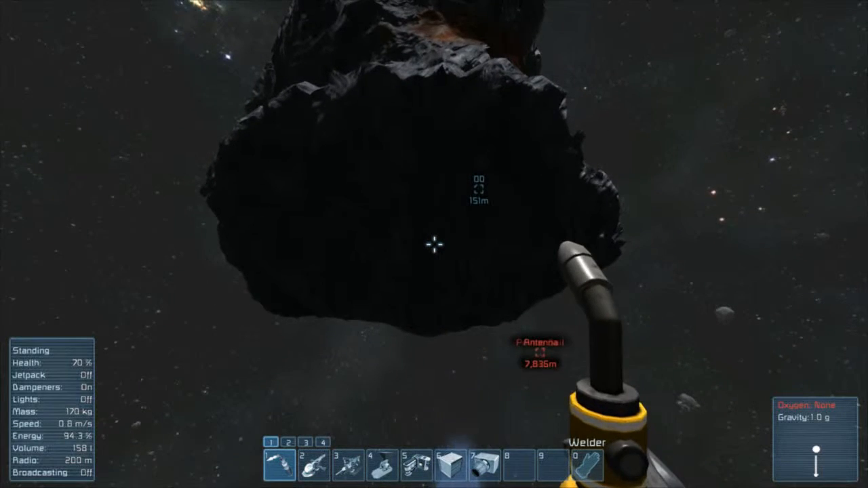
mouse_move(434, 244)
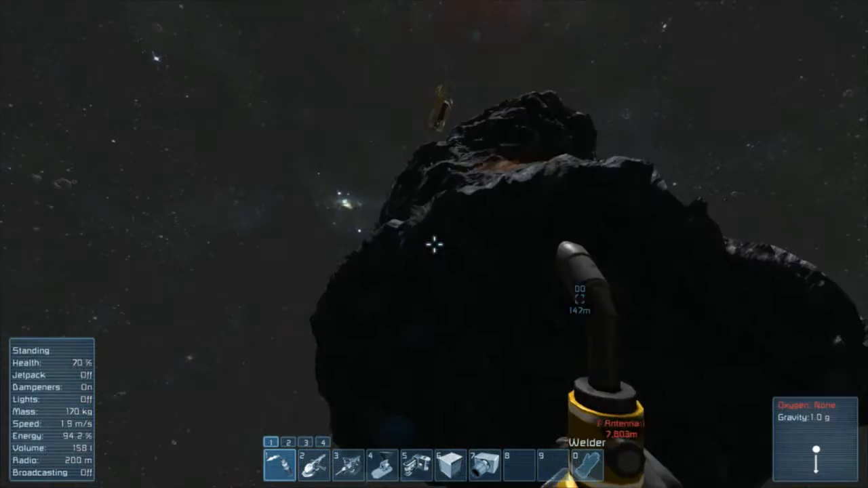
mouse_move(434, 247)
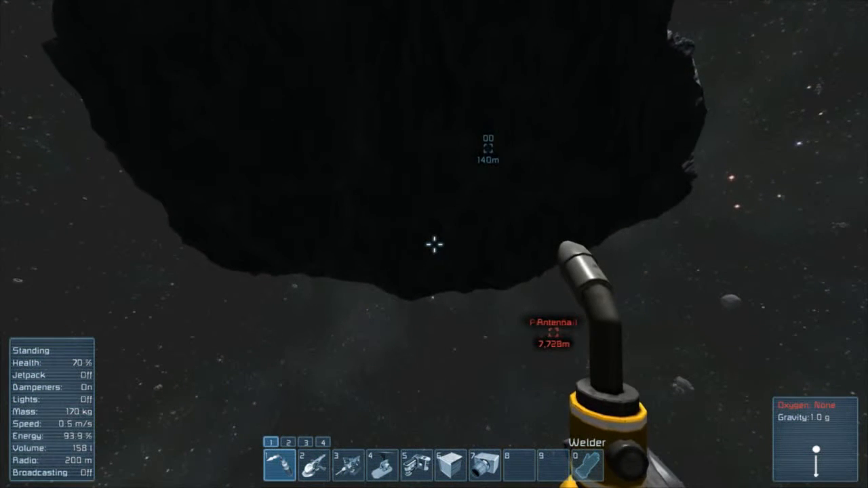
mouse_move(434, 244)
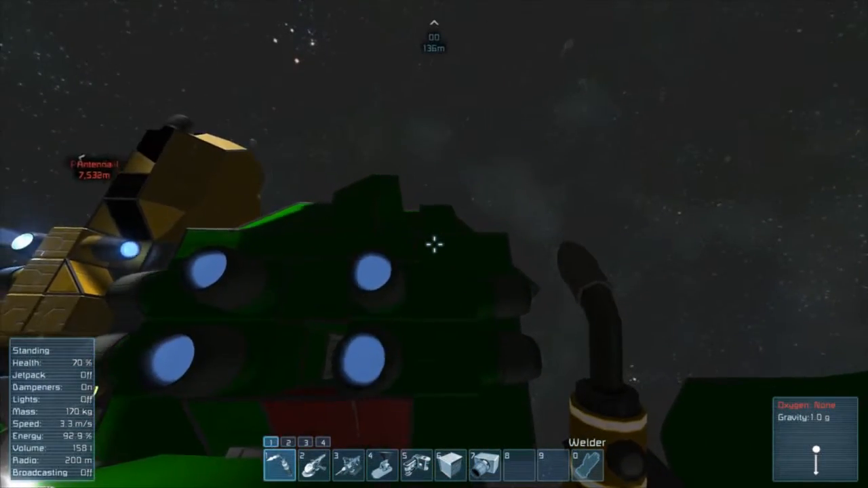
Turn the jetpack back on to fly around the parked green ship.
key("J")
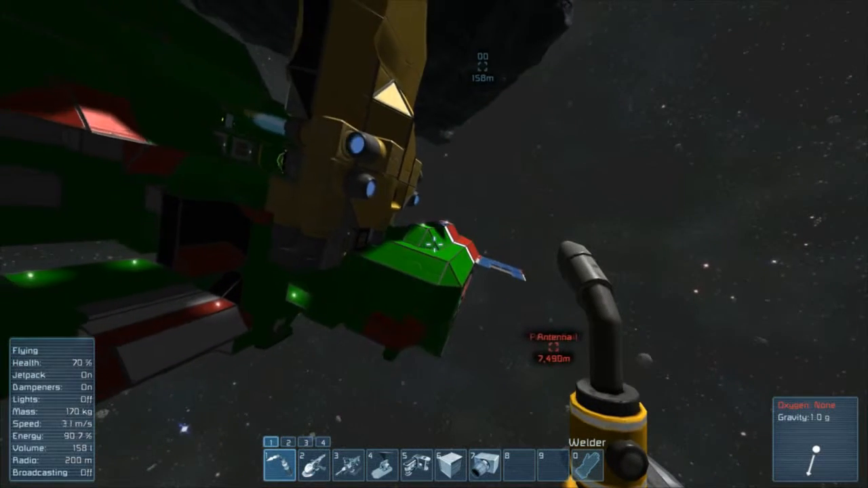
mouse_move(434, 244)
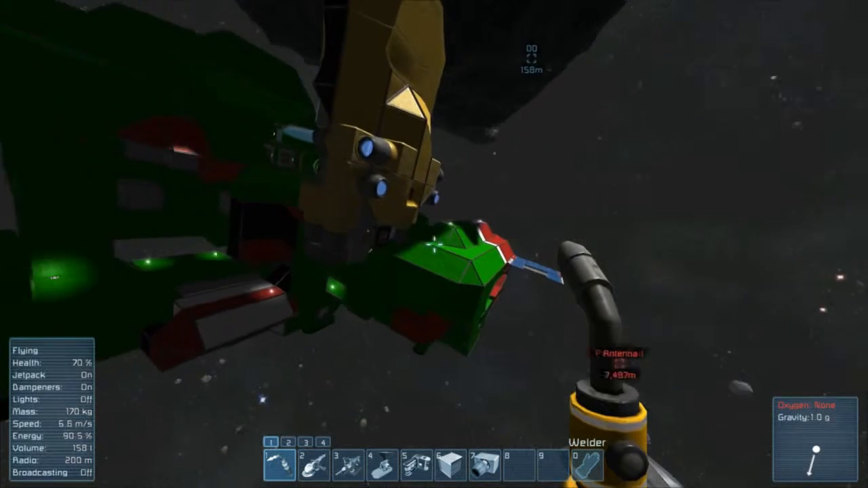
mouse_move(434, 244)
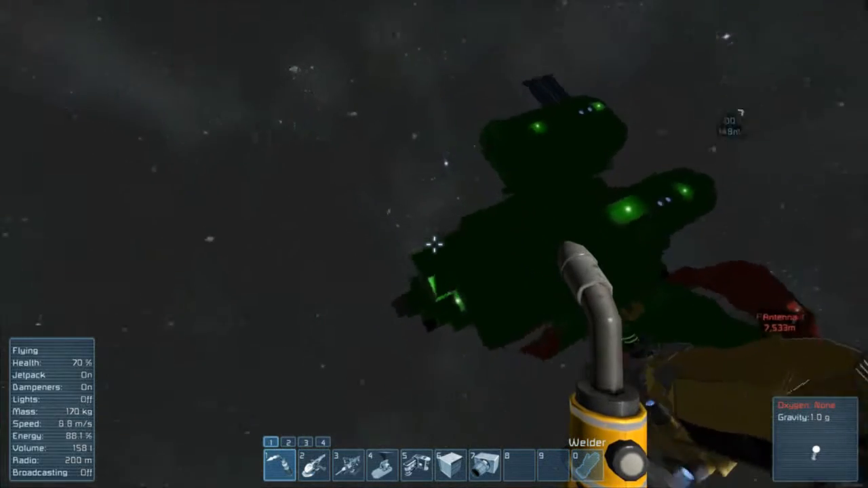
mouse_move(434, 244)
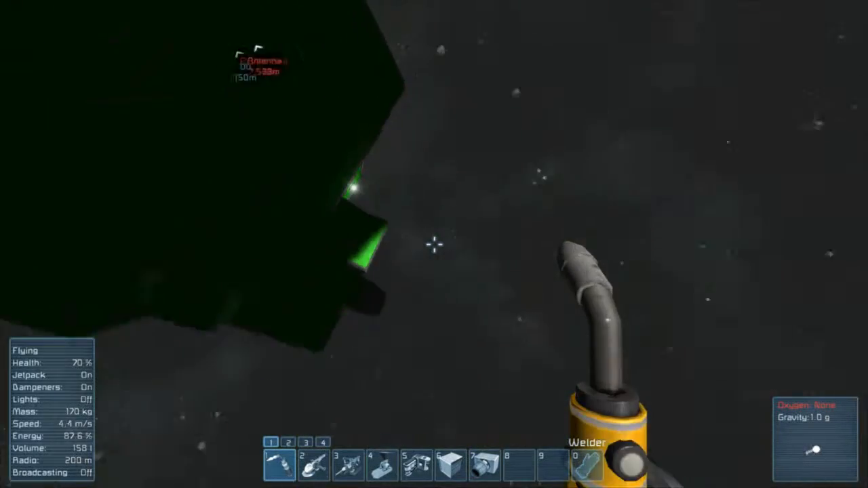
mouse_move(434, 244)
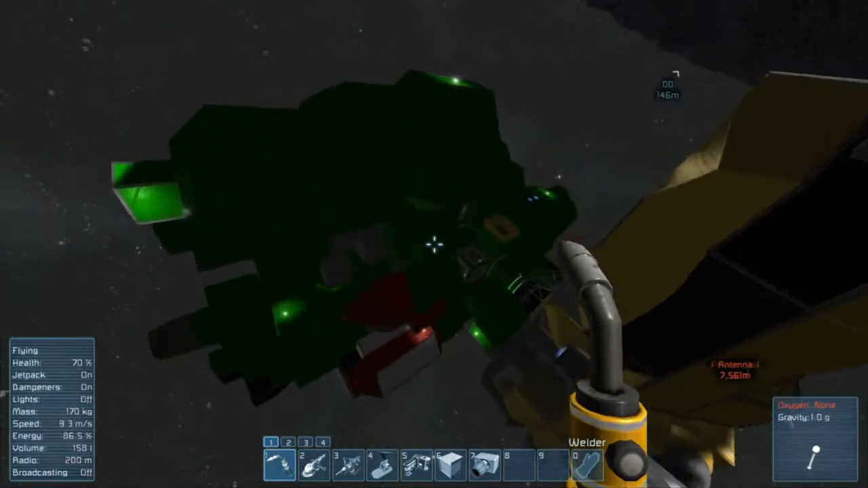
mouse_move(434, 244)
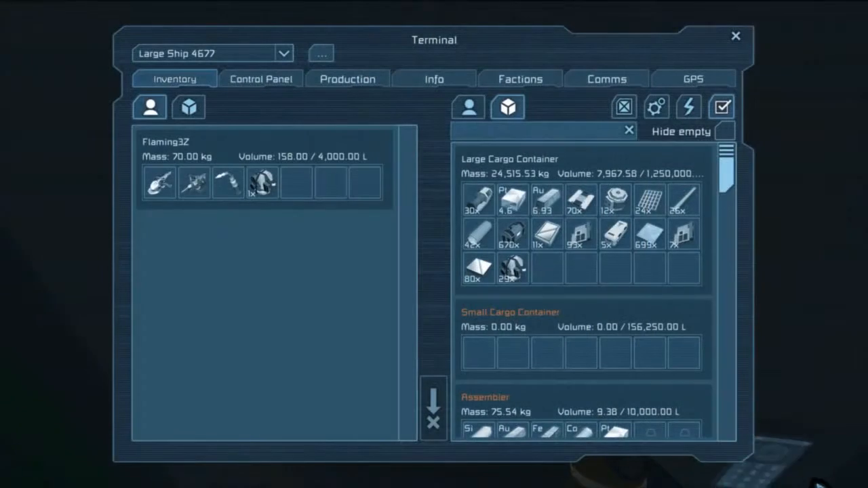
mouse_move(546, 234)
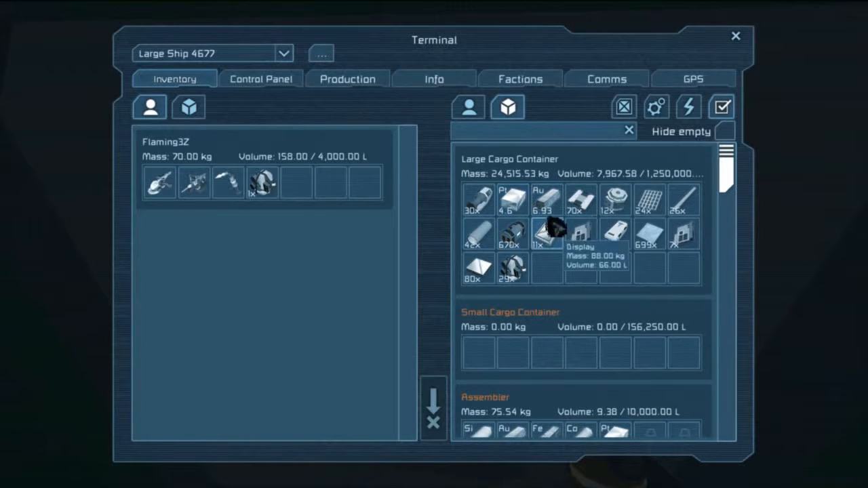
mouse_move(648, 234)
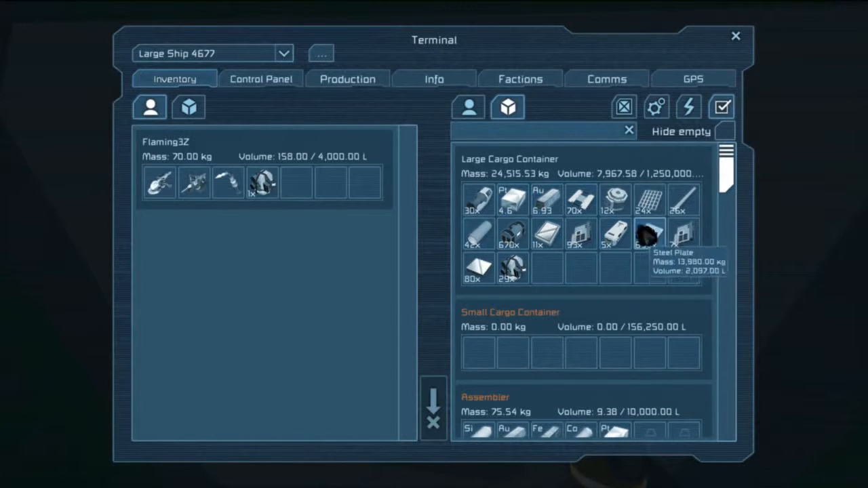
Drag the Solar Cell from the assembler into the character's inventory, then close the terminal.
type("s")
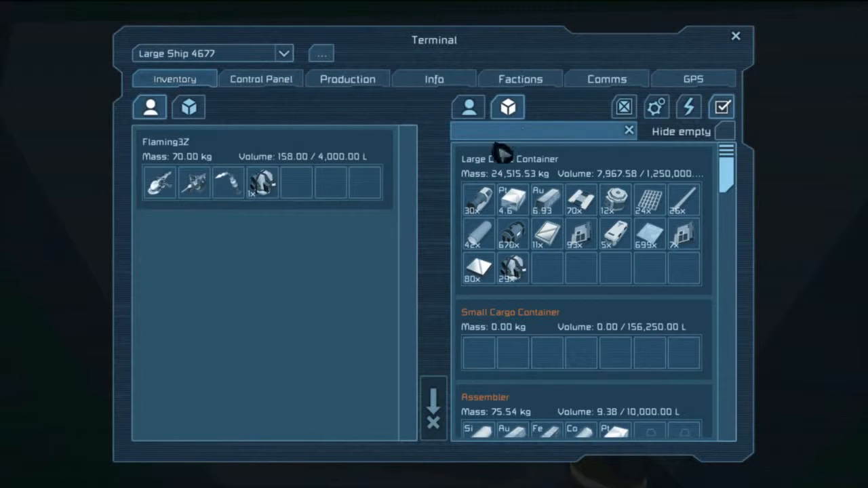
left_click(347, 78)
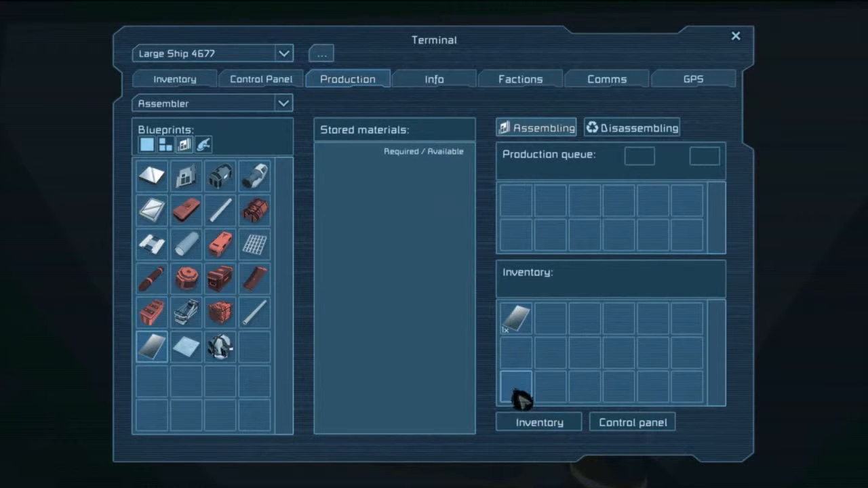
left_click(175, 79)
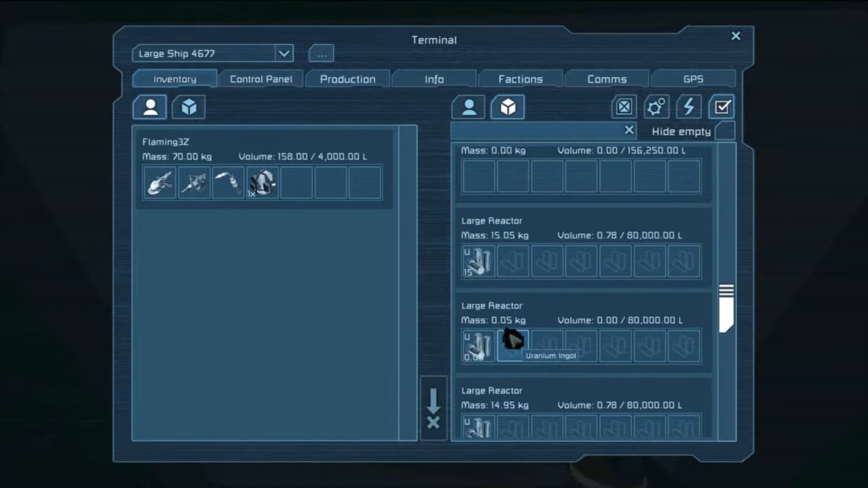
scroll("down", 3)
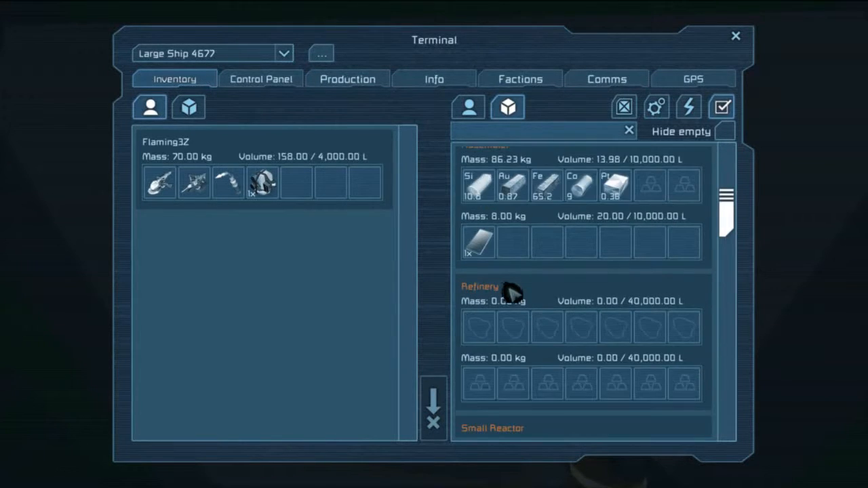
left_click_drag(478, 242, 296, 183)
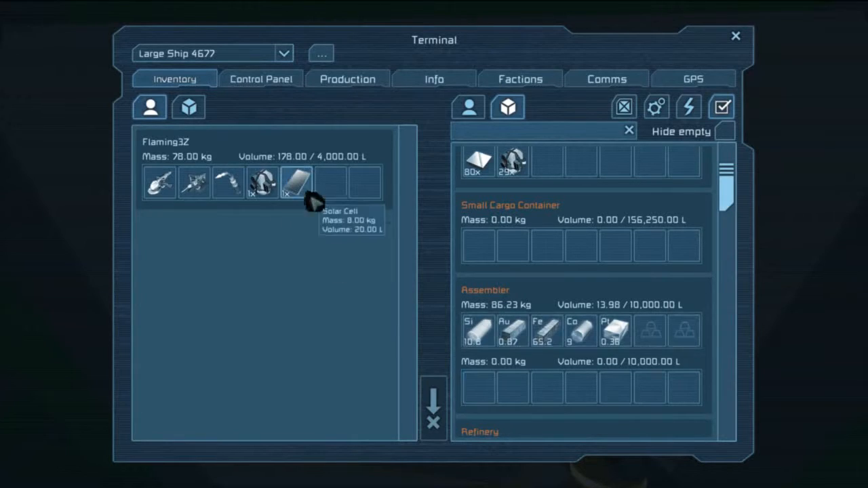
key("Escape")
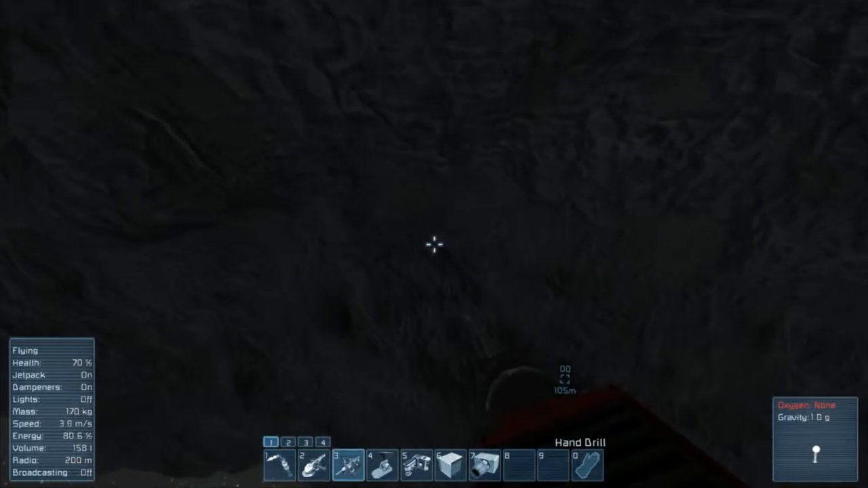
mouse_move(434, 246)
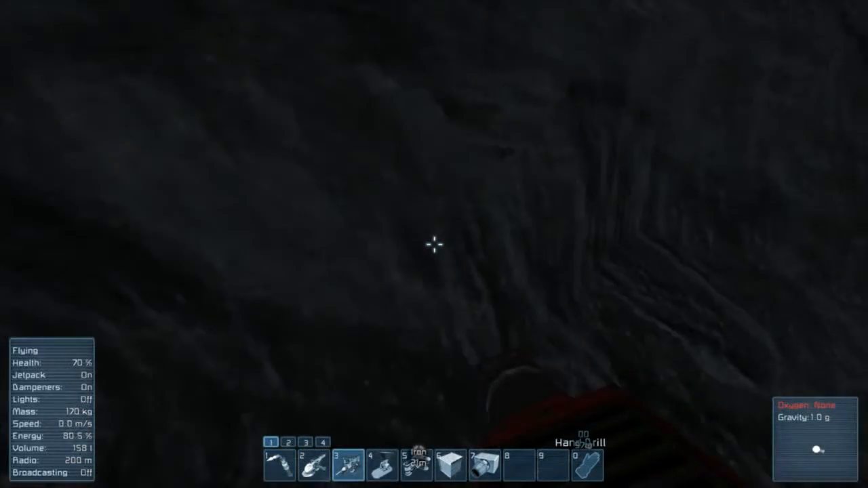